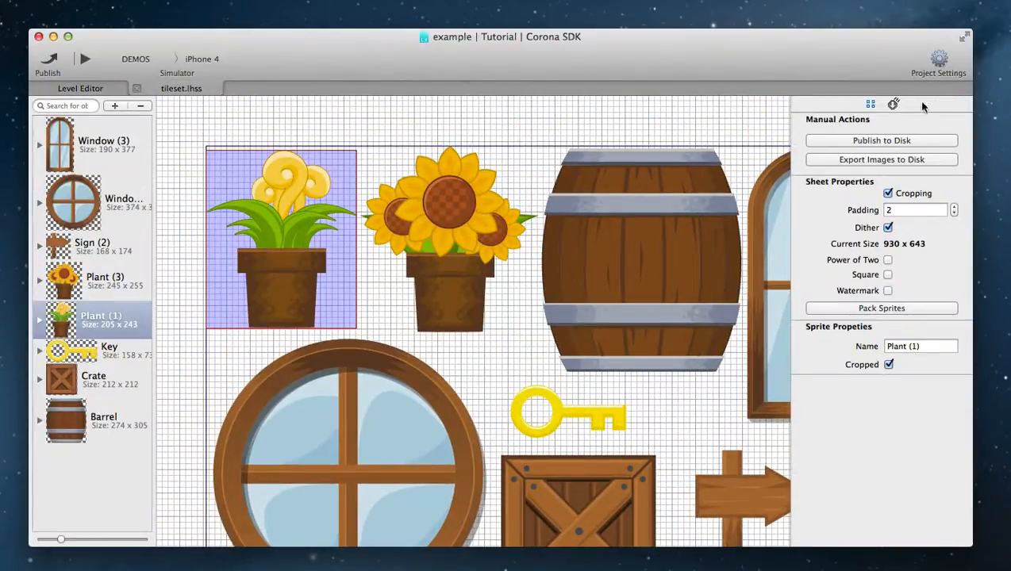
# Set Plant (1) to Static with a concave auto-traced shape; give Plant (3) a convex one
pyautogui.click(893, 104)
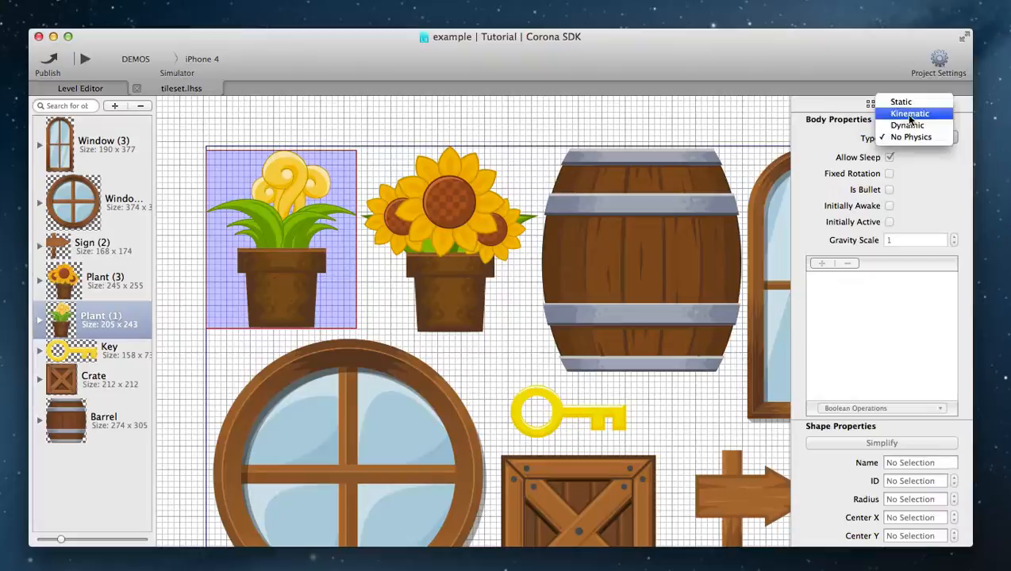
pyautogui.click(900, 100)
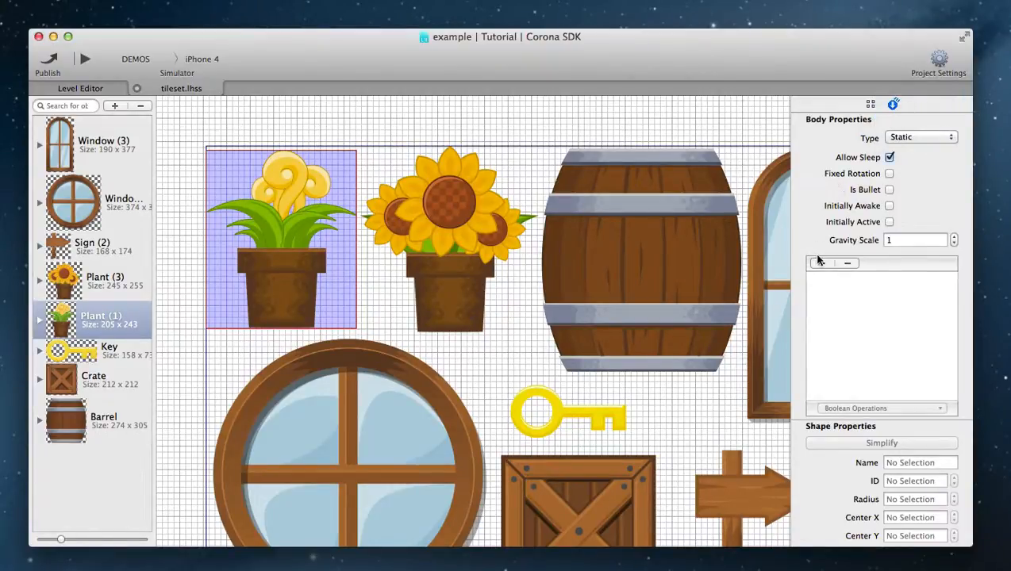
pyautogui.click(819, 262)
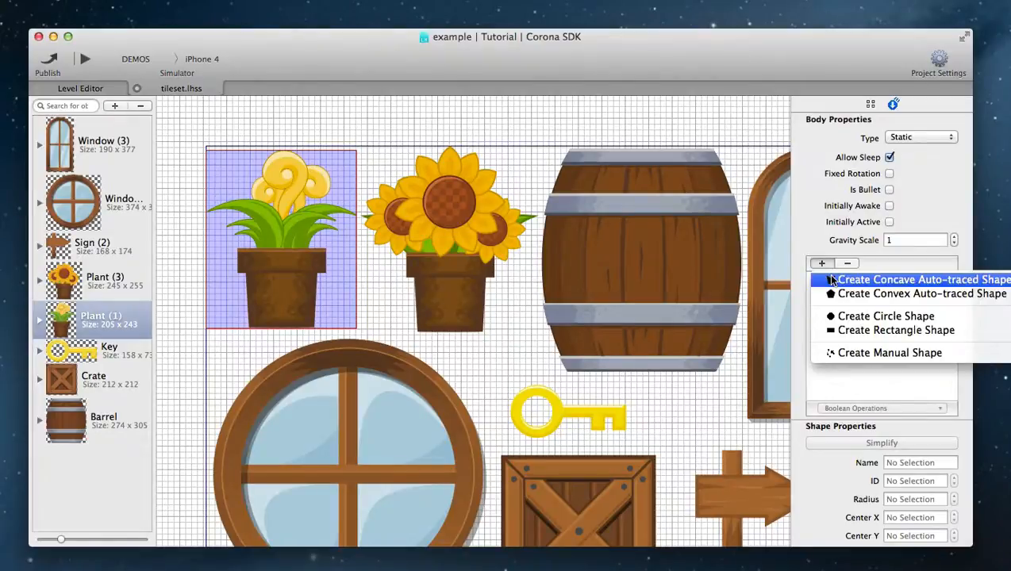
pyautogui.click(920, 137)
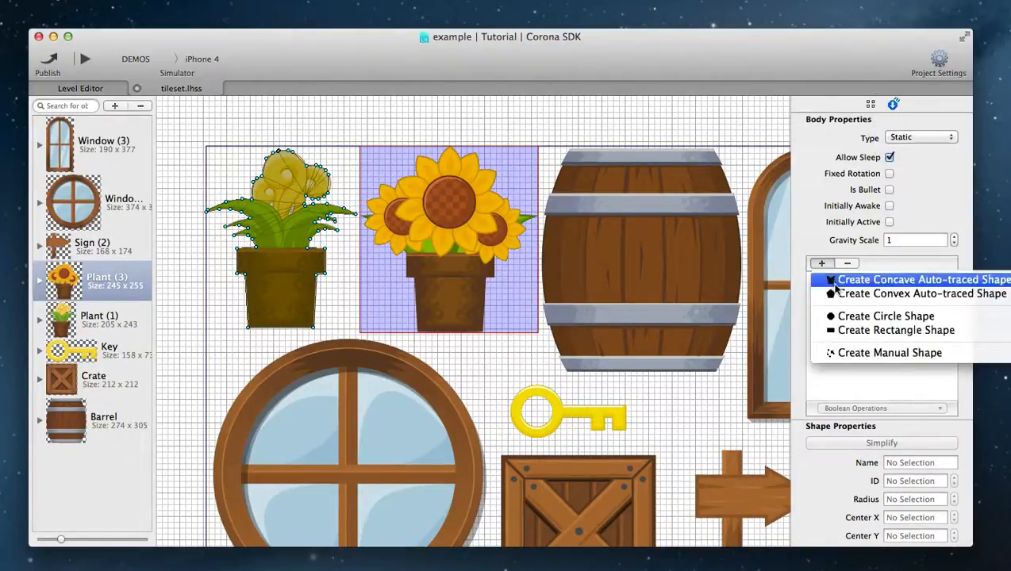
pyautogui.click(920, 293)
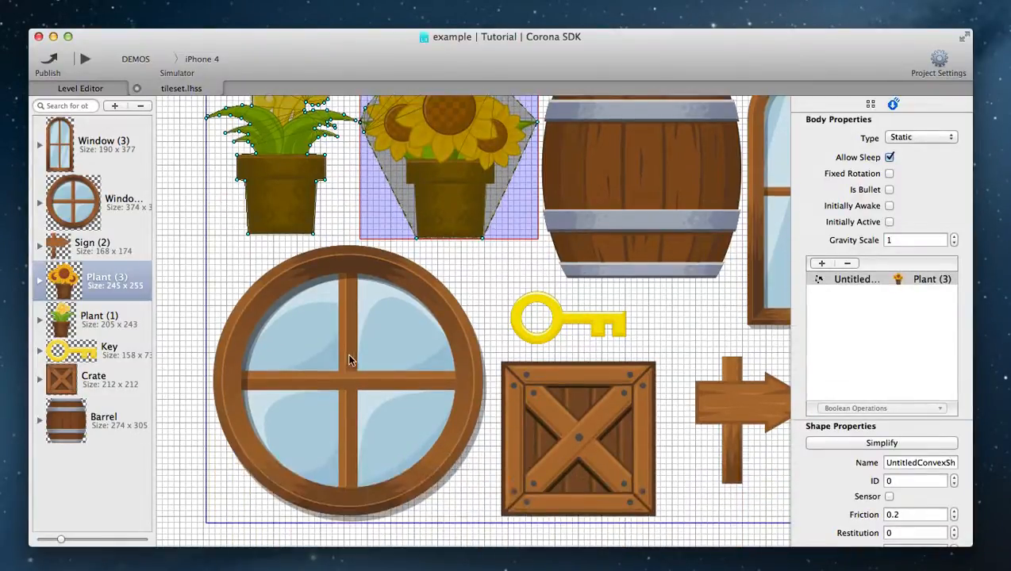
# Add a shrunken circle shape inside the round window's frame, then add a shape to the crate
pyautogui.click(821, 264)
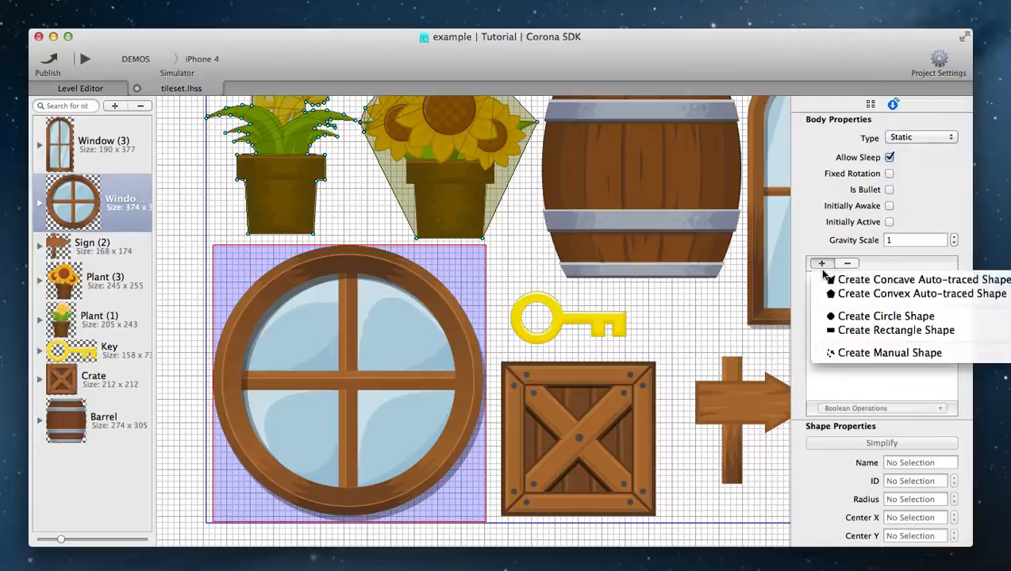
pyautogui.click(886, 315)
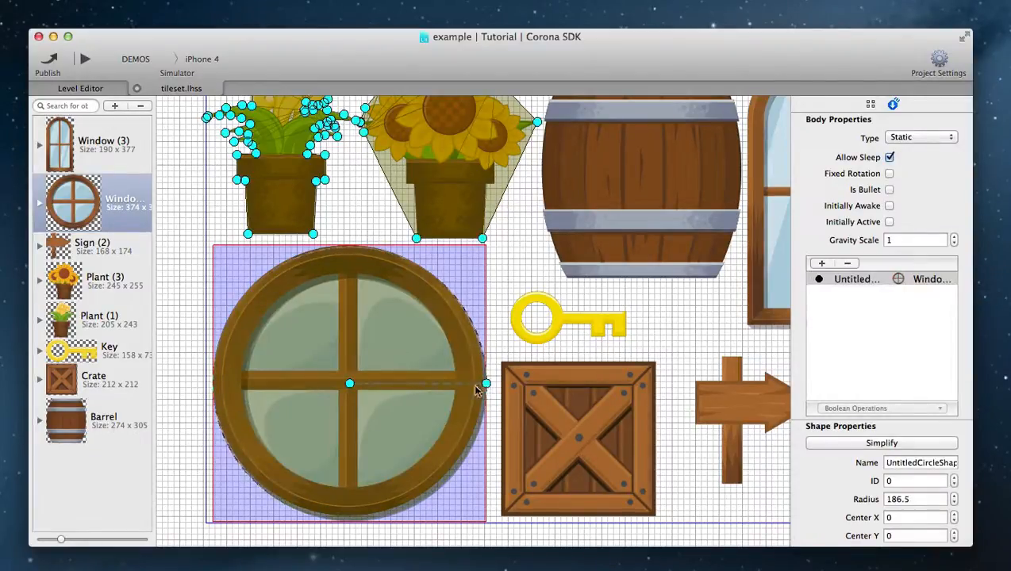
pyautogui.moveTo(484, 384); pyautogui.dragTo(454, 382)
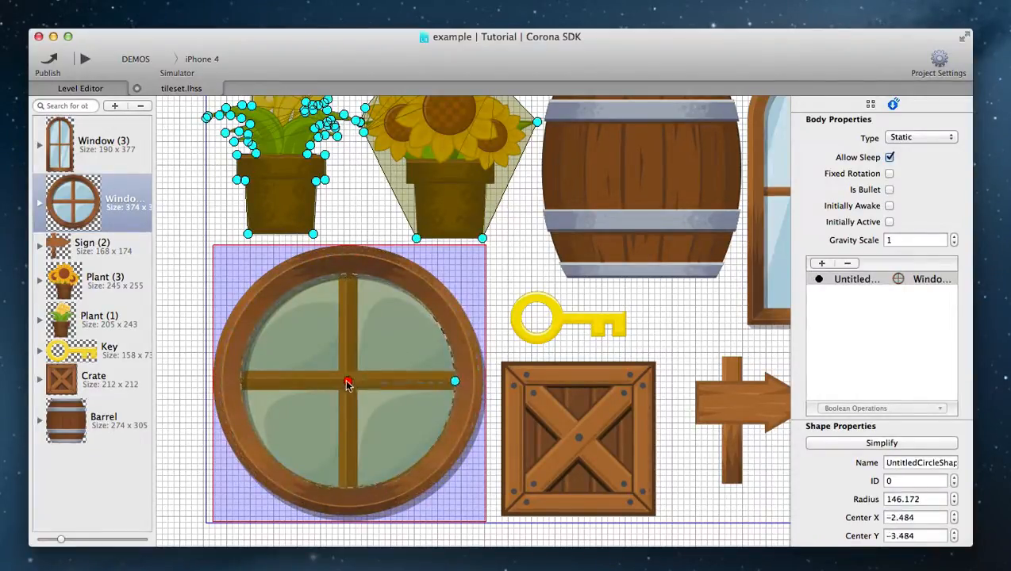
pyautogui.click(821, 263)
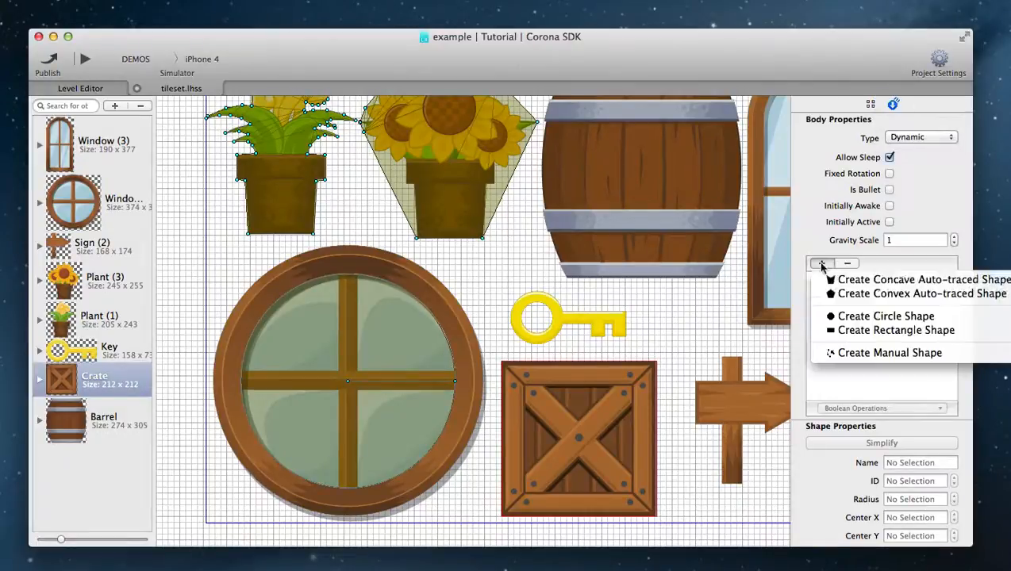
pyautogui.click(895, 330)
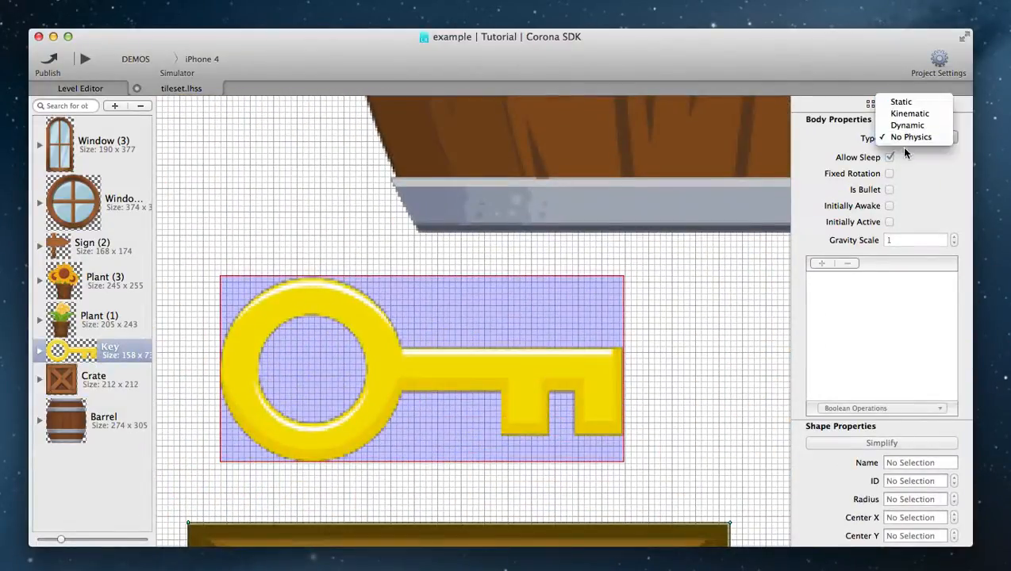
# Make the key dynamic with a concave traced shape, XOR-ing a circle to cut its ring hole
pyautogui.click(821, 263)
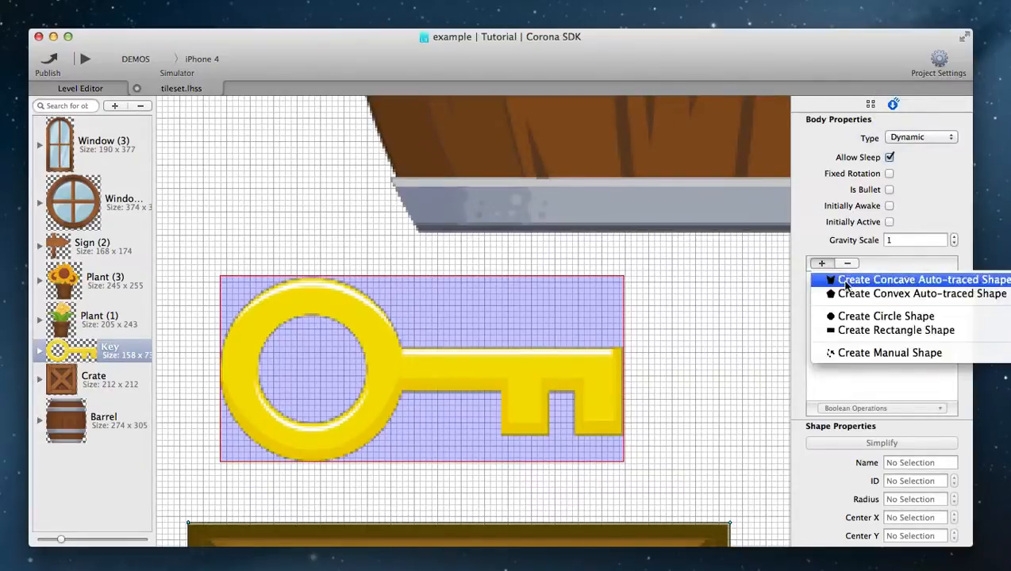
pyautogui.click(912, 279)
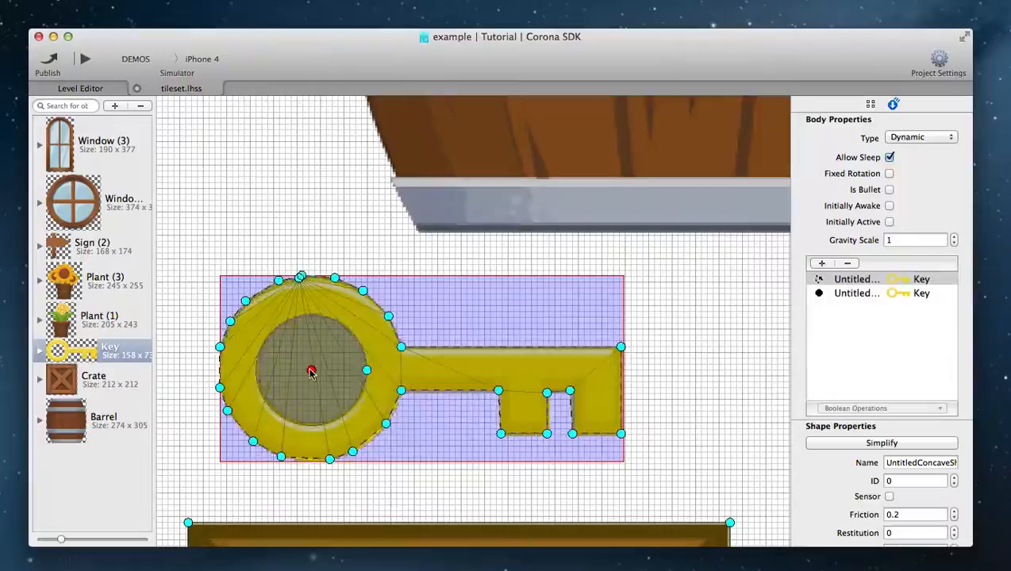
pyautogui.click(856, 292)
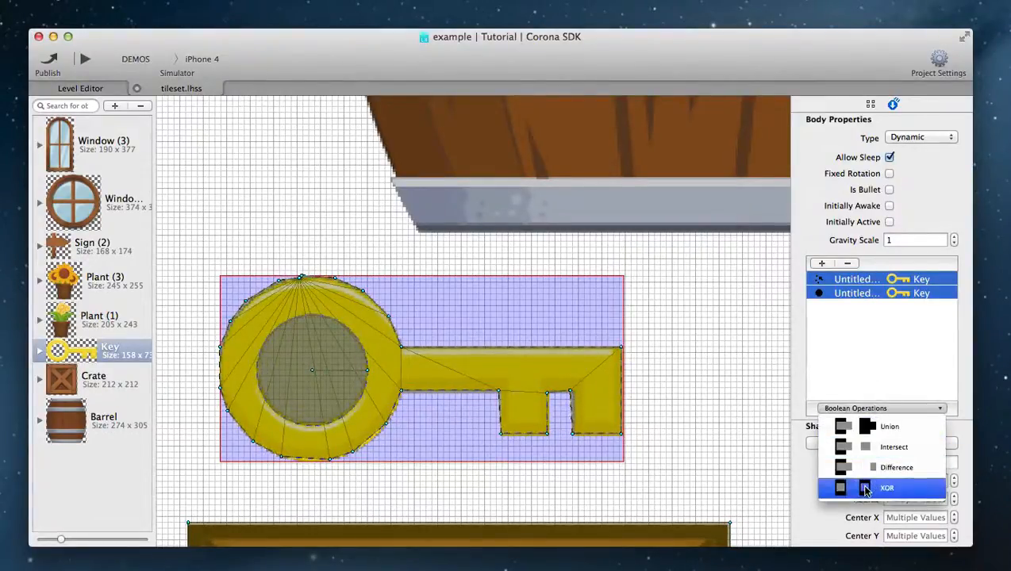
pyautogui.click(886, 487)
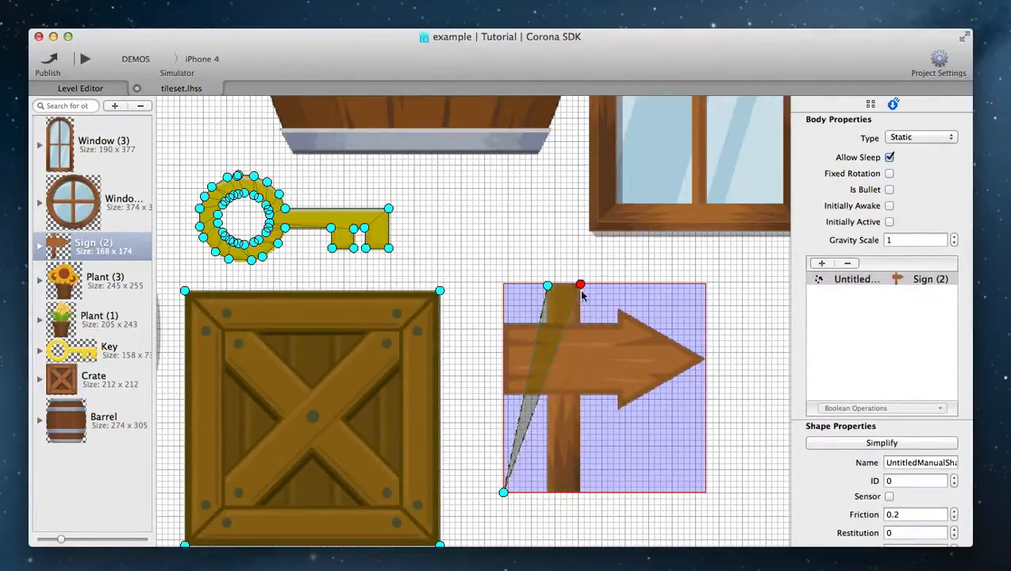
# Drag Sign (2)'s manual shape vertices around the post and arrow, deleting extra points
pyautogui.moveTo(504, 492); pyautogui.dragTo(547, 324)
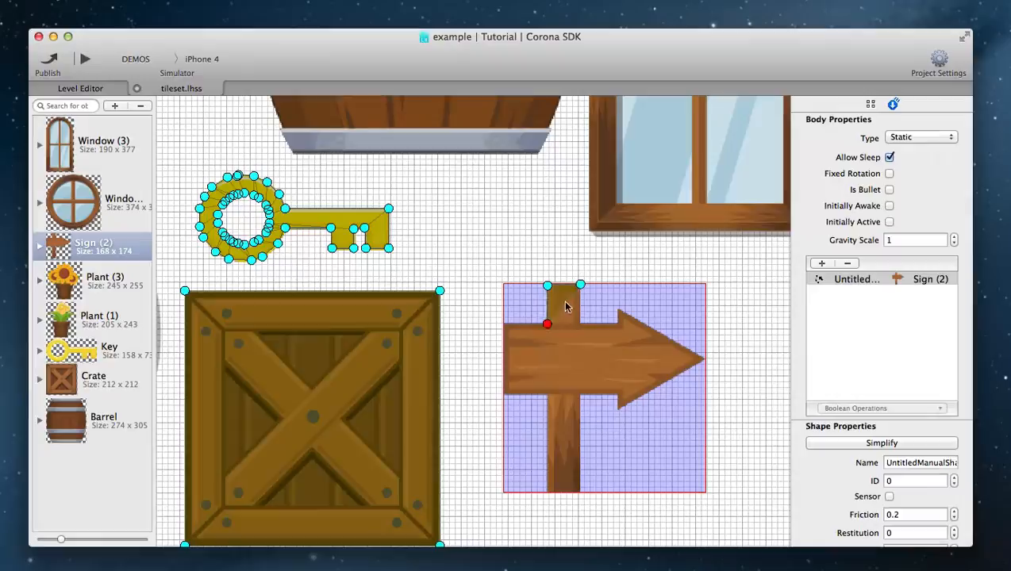
pyautogui.moveTo(548, 324); pyautogui.dragTo(702, 358)
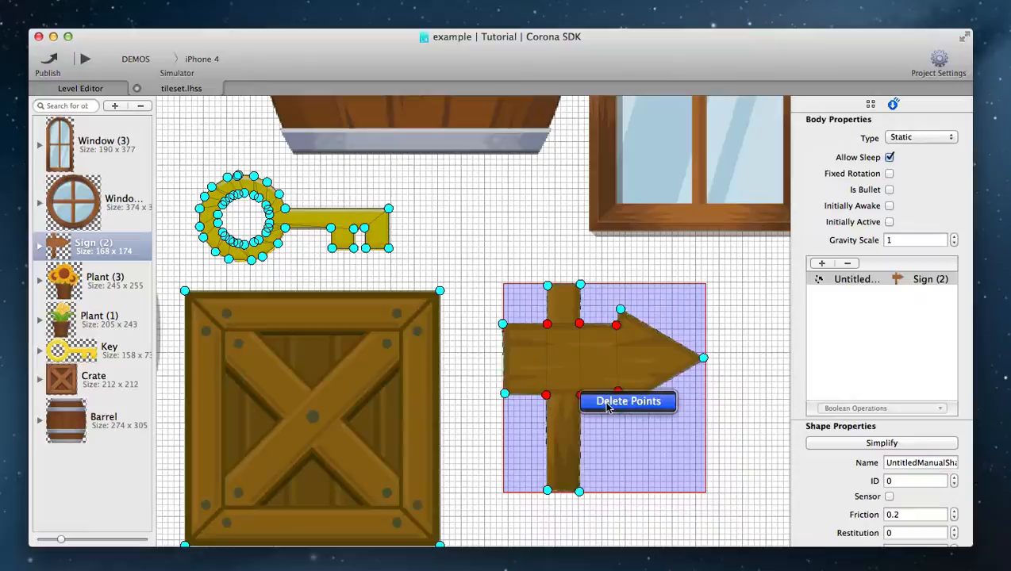
pyautogui.click(628, 401)
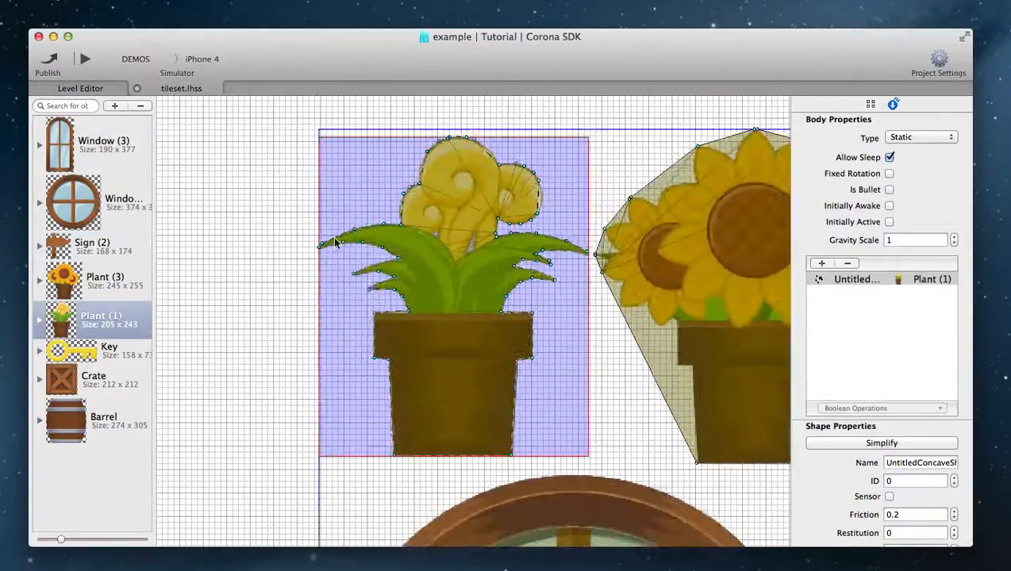
# Simplify Plant (1)'s concave traced shape four times, down to 32 points
pyautogui.click(881, 443)
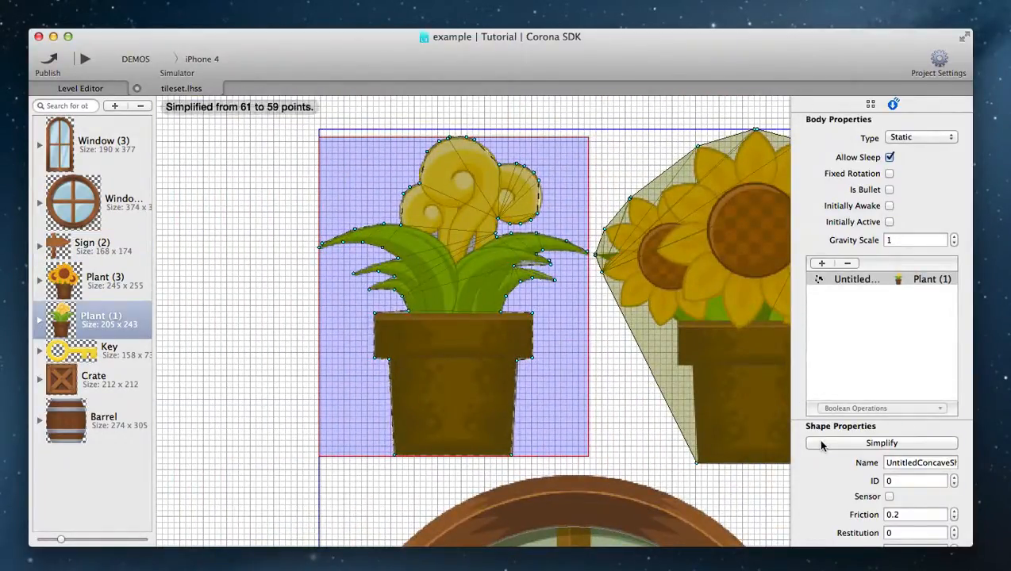
pyautogui.click(881, 443)
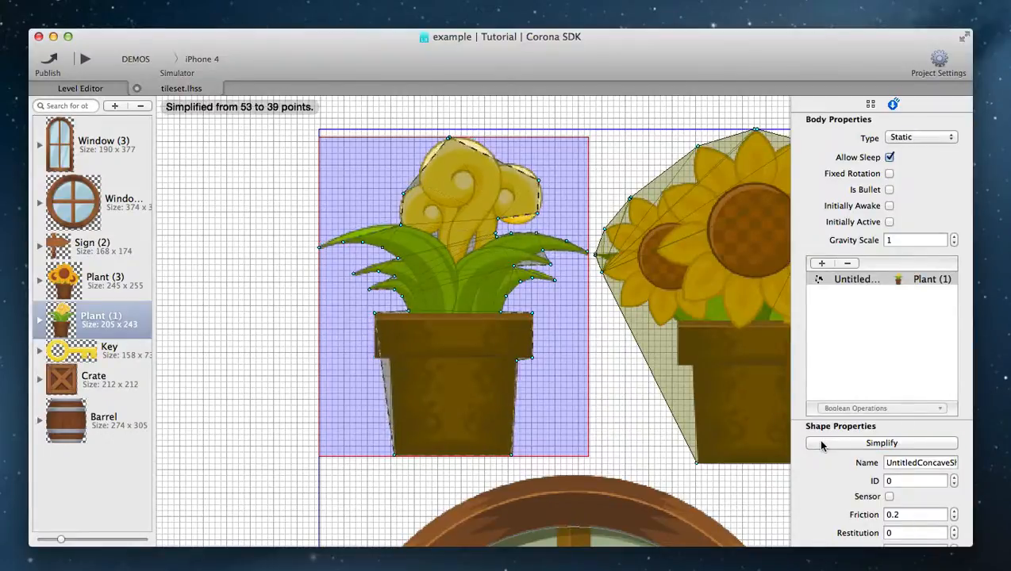
pyautogui.click(880, 443)
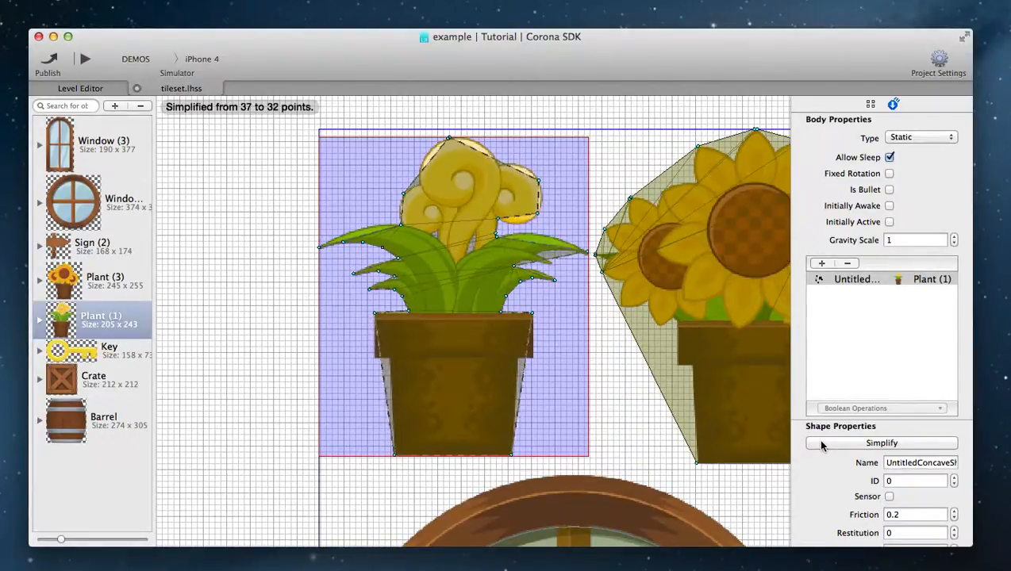
pyautogui.click(880, 443)
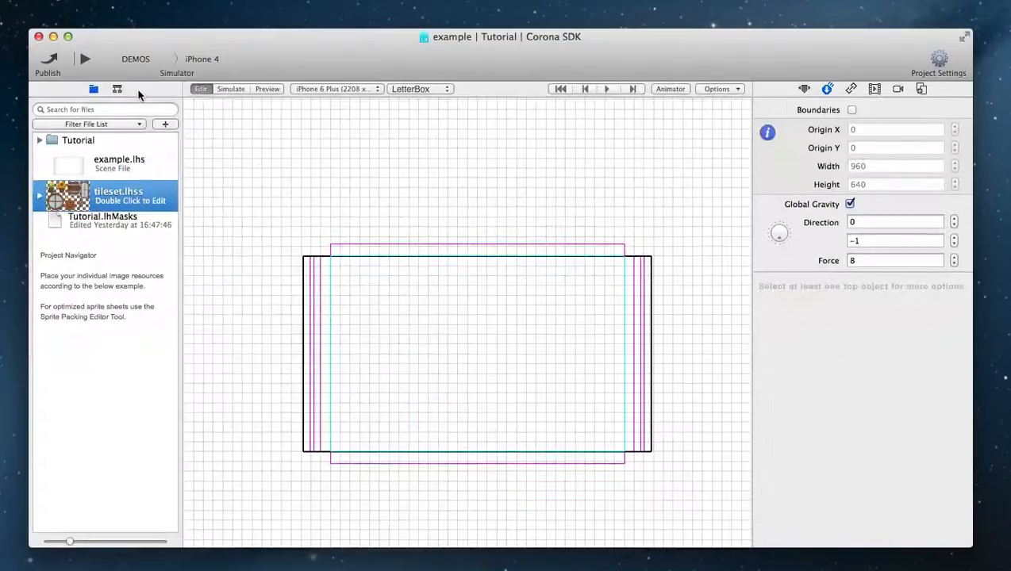
# Drag two crates, the key, sunflower, sign and small plant from tileset.lhss into the scene, tilting one crate
pyautogui.click(40, 195)
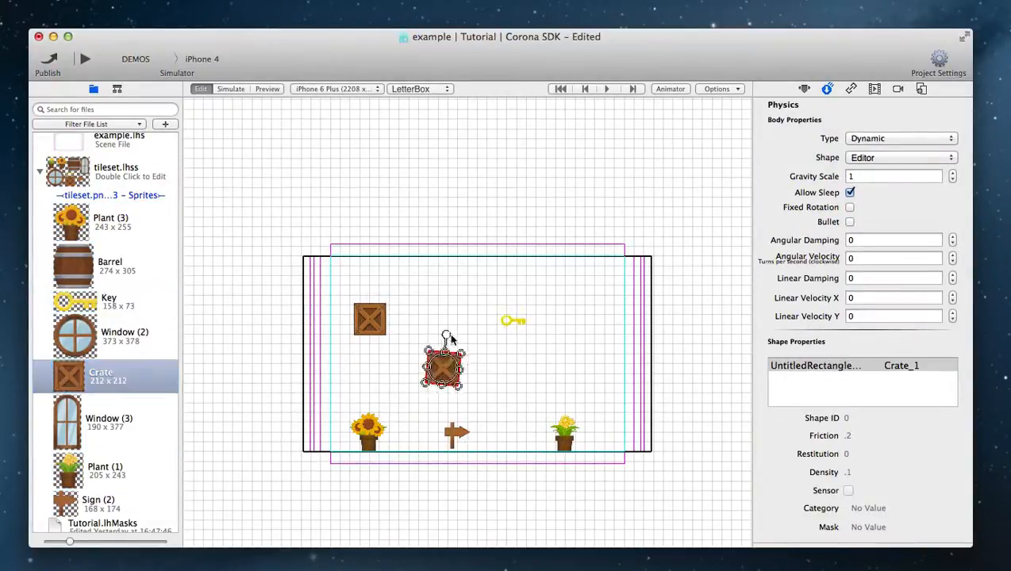
pyautogui.click(230, 88)
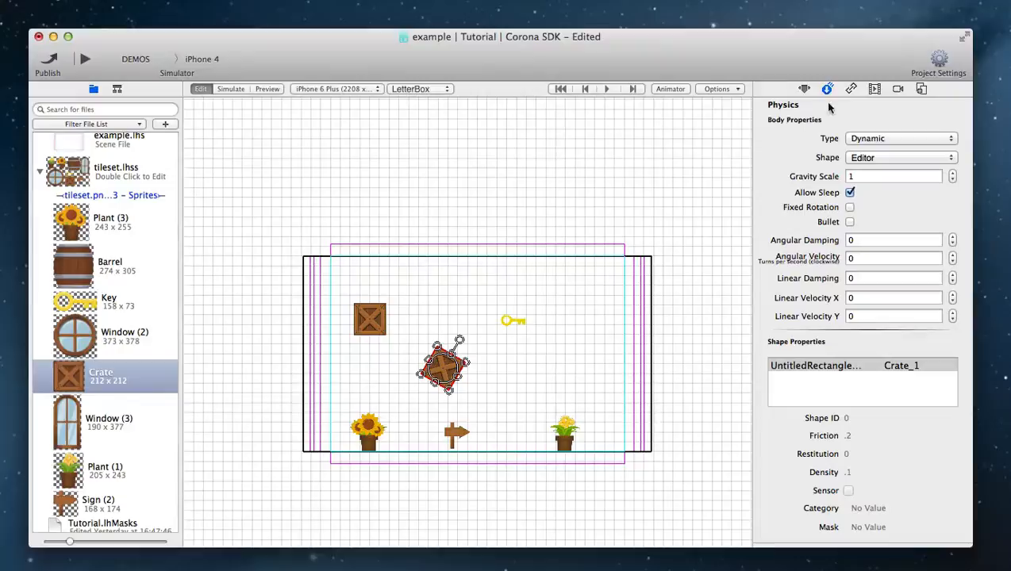
pyautogui.moveTo(781, 385)
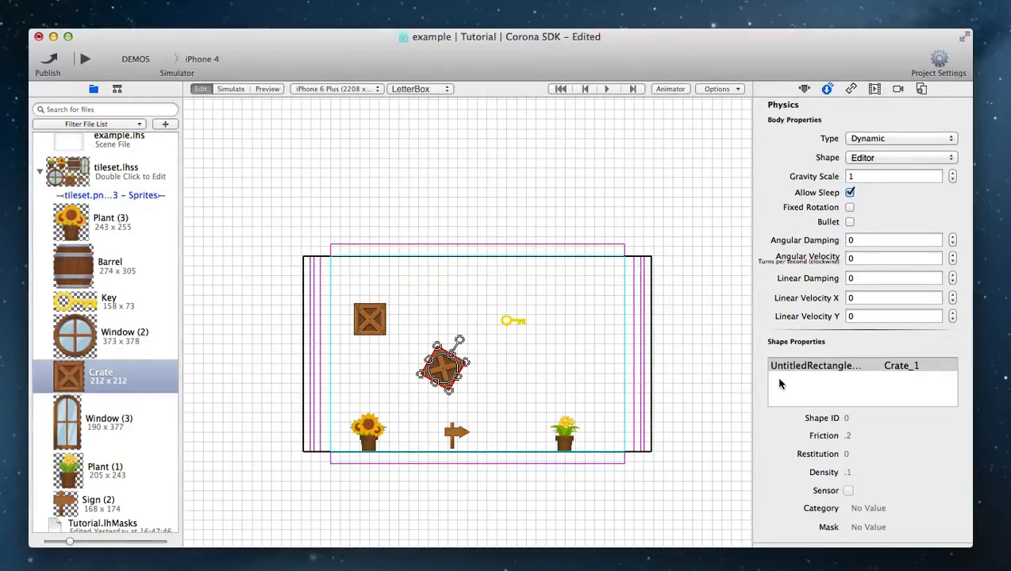
pyautogui.scroll(-3)
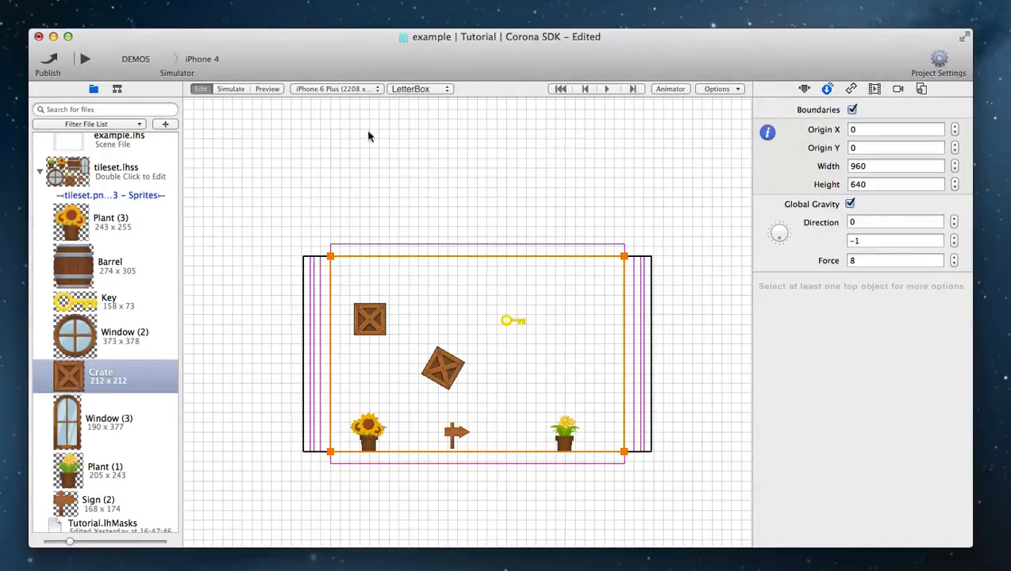
# Simulate the scene and turn on Show Physics Debug Draw in Options
pyautogui.click(230, 88)
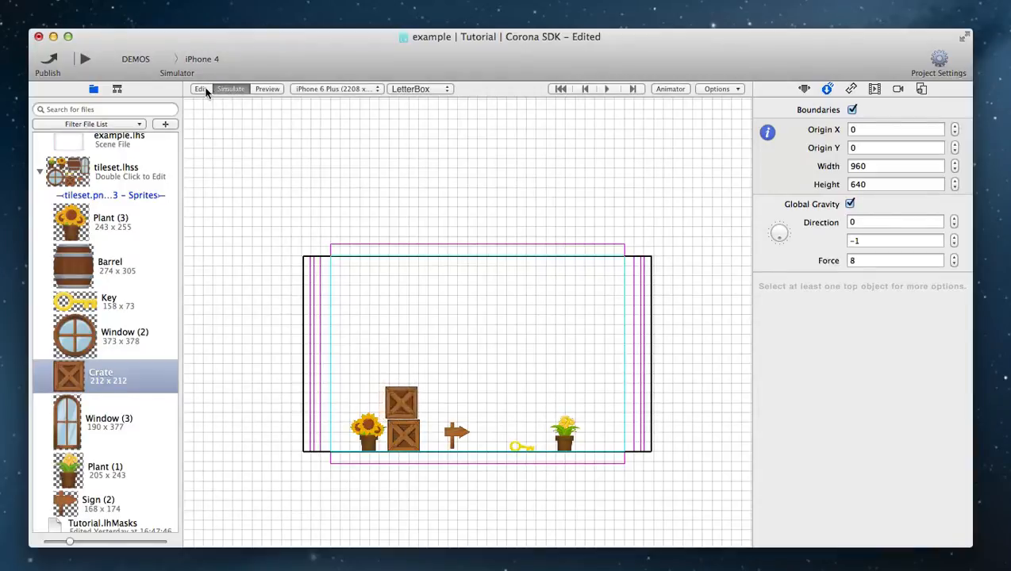
pyautogui.click(717, 88)
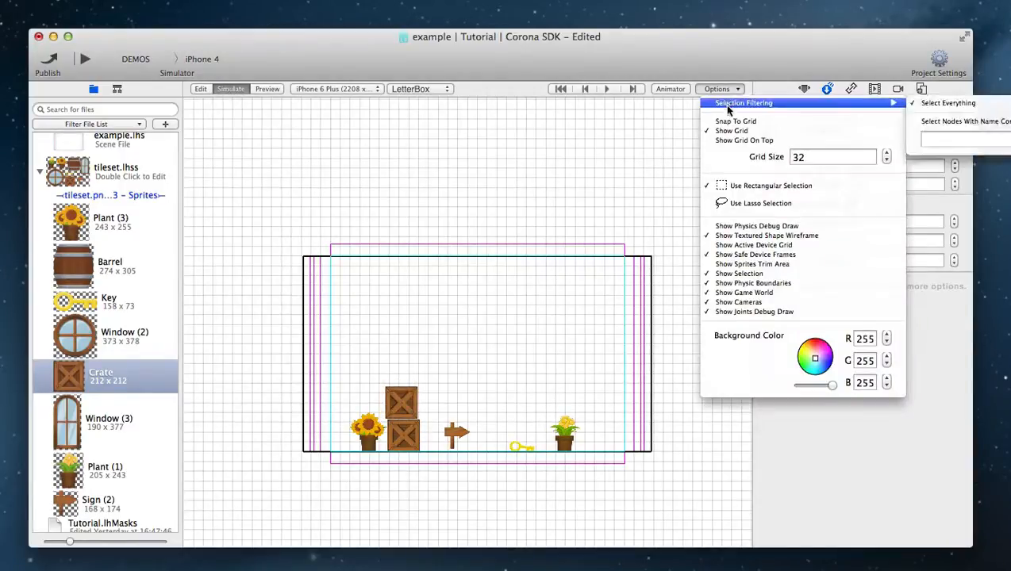
pyautogui.moveTo(756, 226)
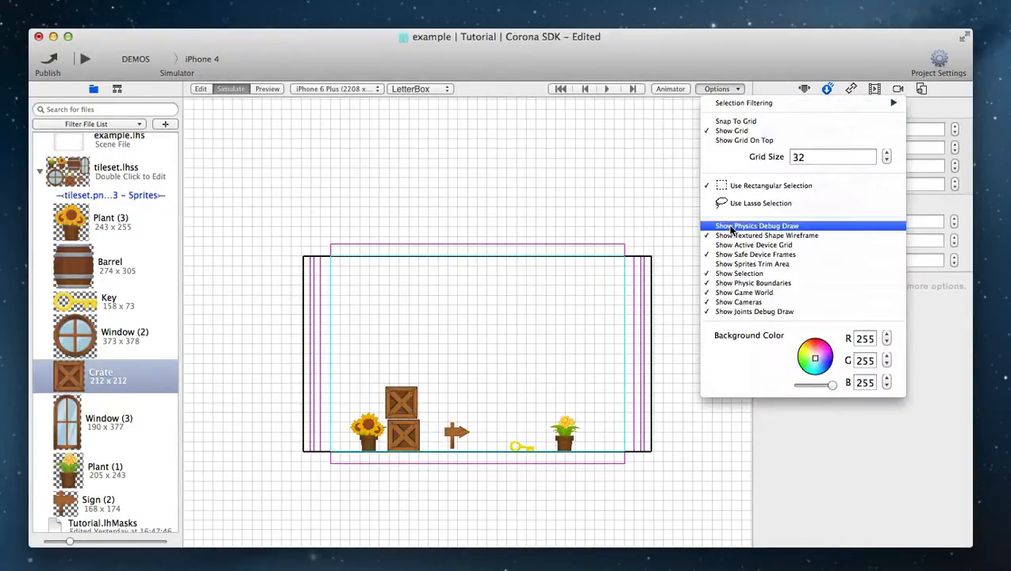
pyautogui.click(756, 226)
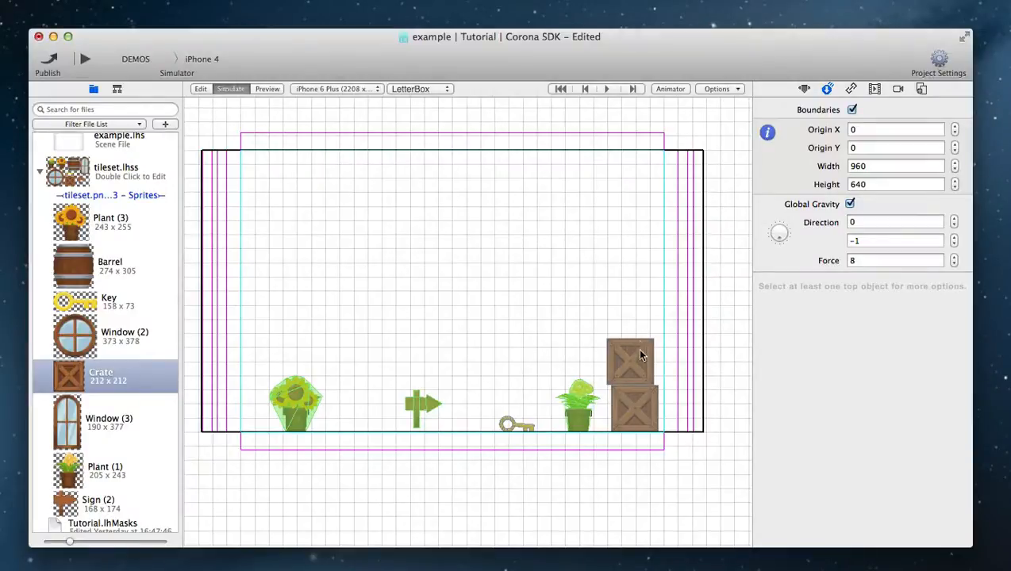
# Give the key a static Rectangle body, run the simulation again, and return to Edit
pyautogui.click(201, 88)
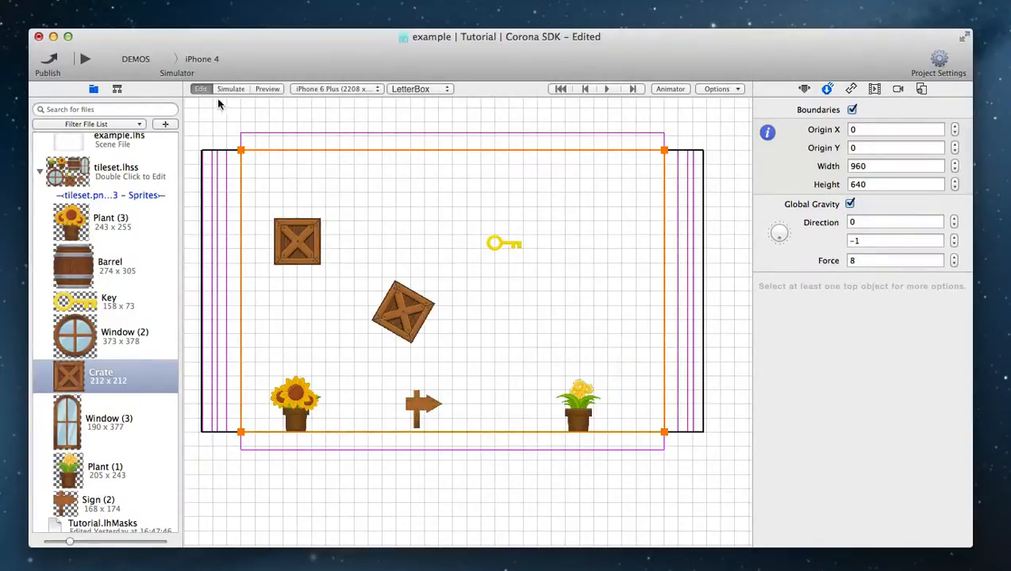
pyautogui.click(504, 243)
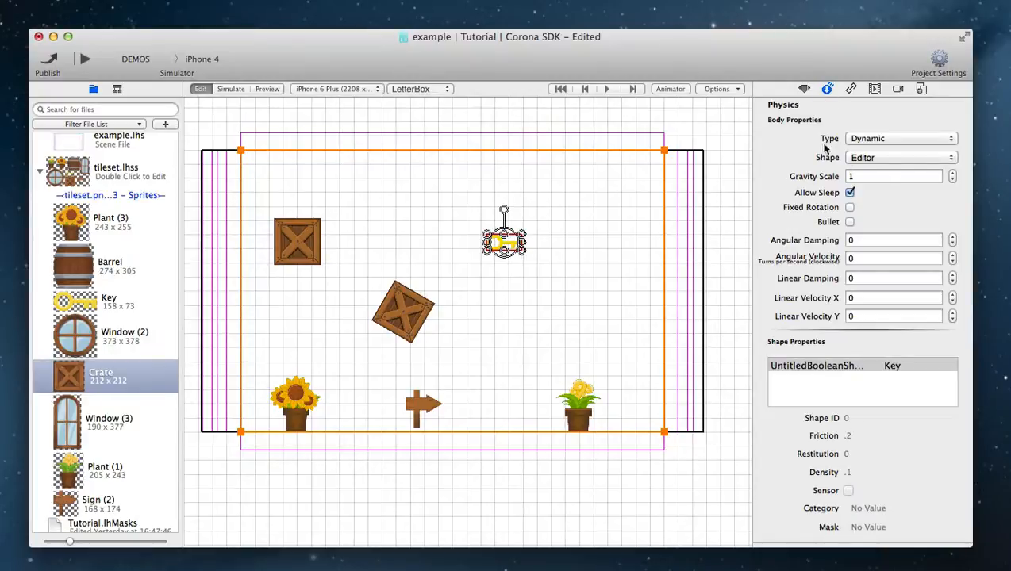
pyautogui.click(900, 157)
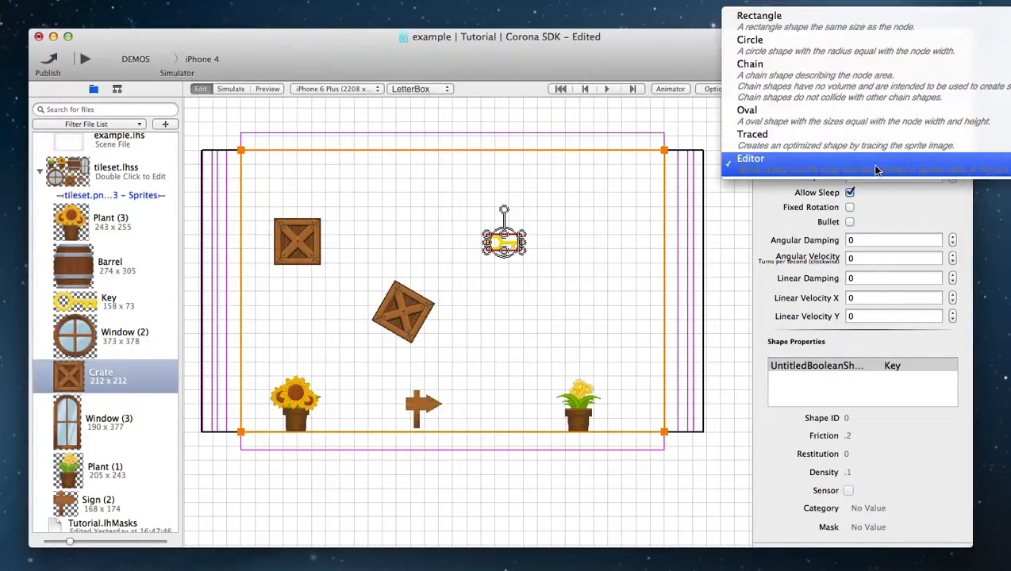
pyautogui.moveTo(758, 20)
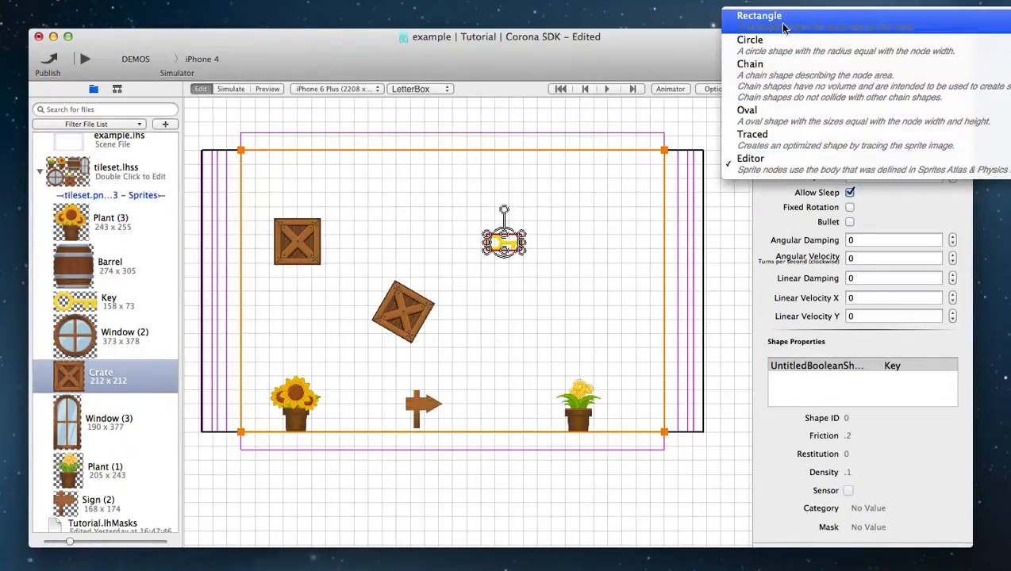
pyautogui.click(759, 16)
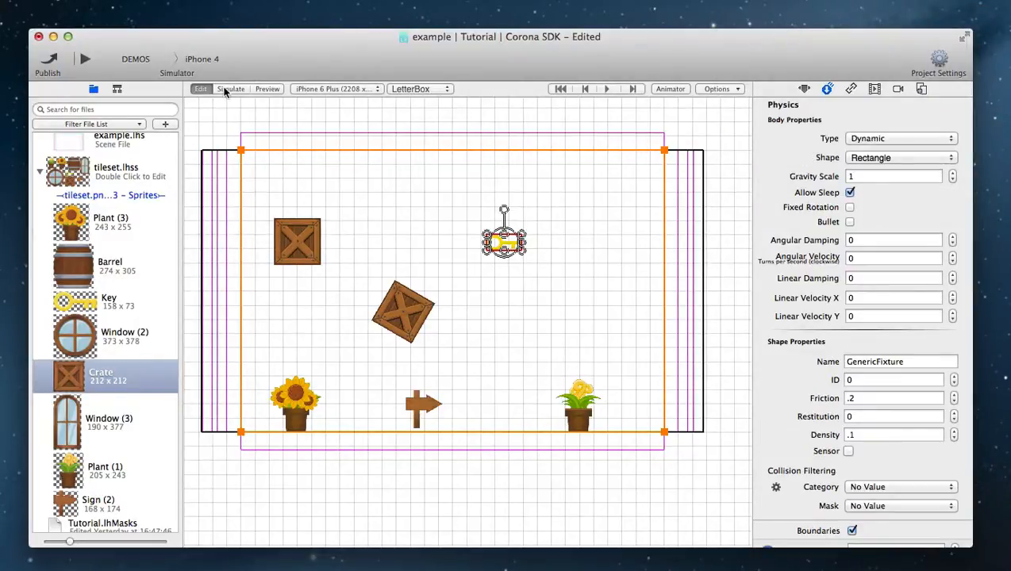
pyautogui.click(231, 88)
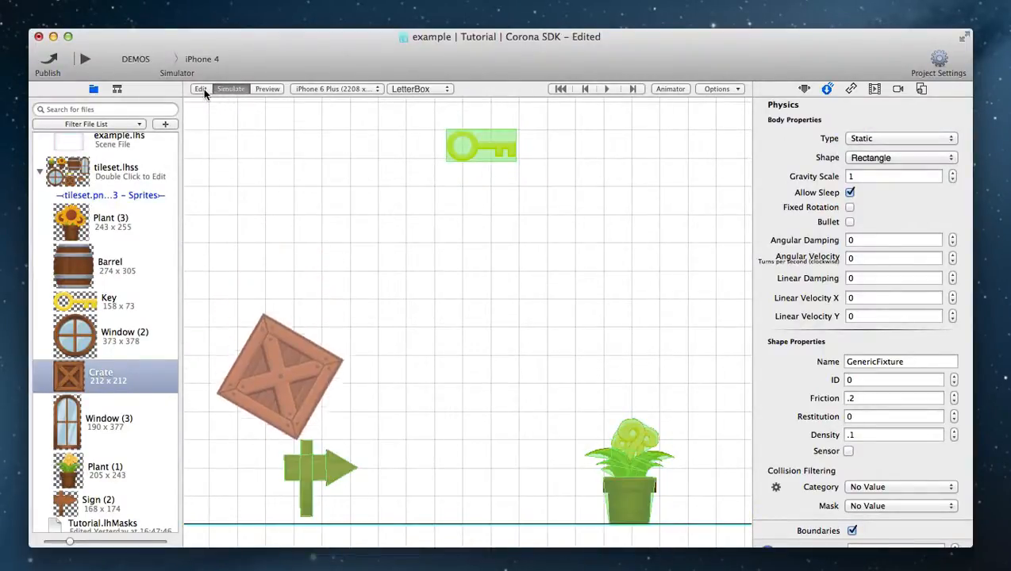
pyautogui.click(901, 157)
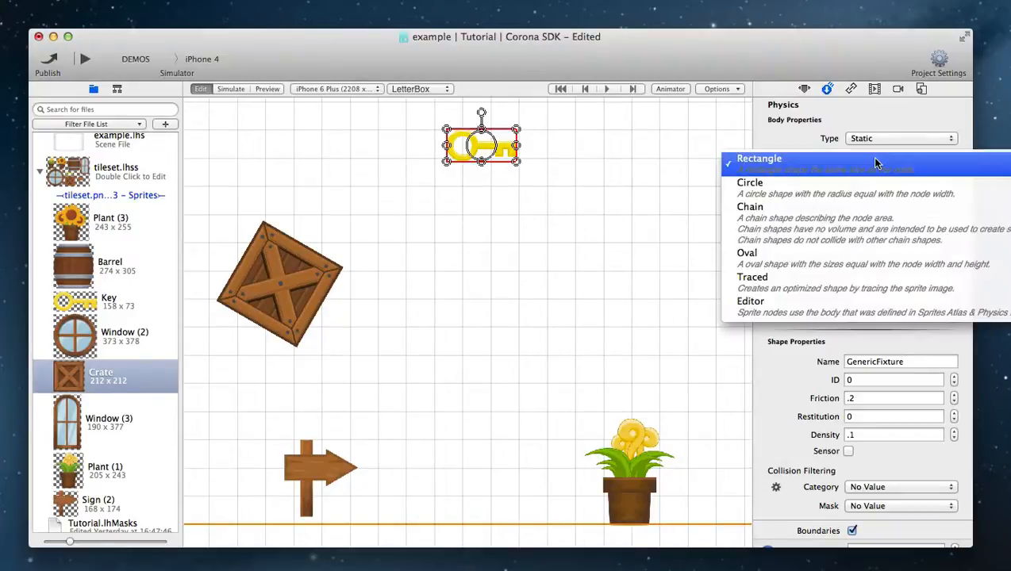